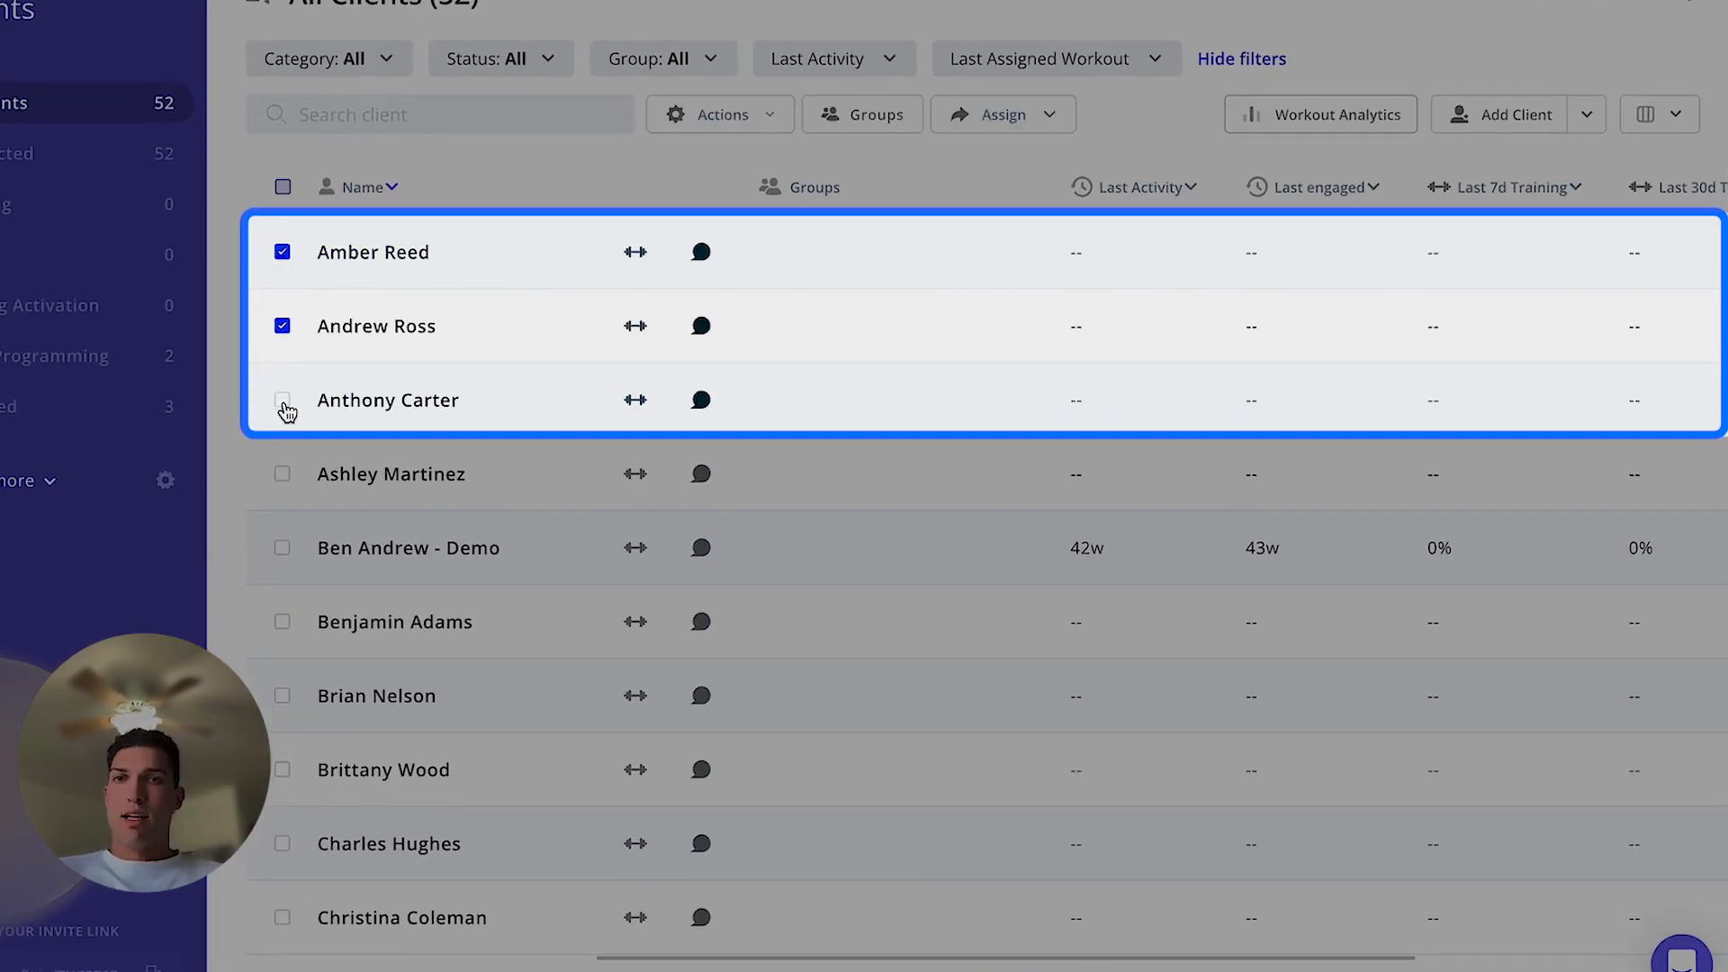
click(944, 107)
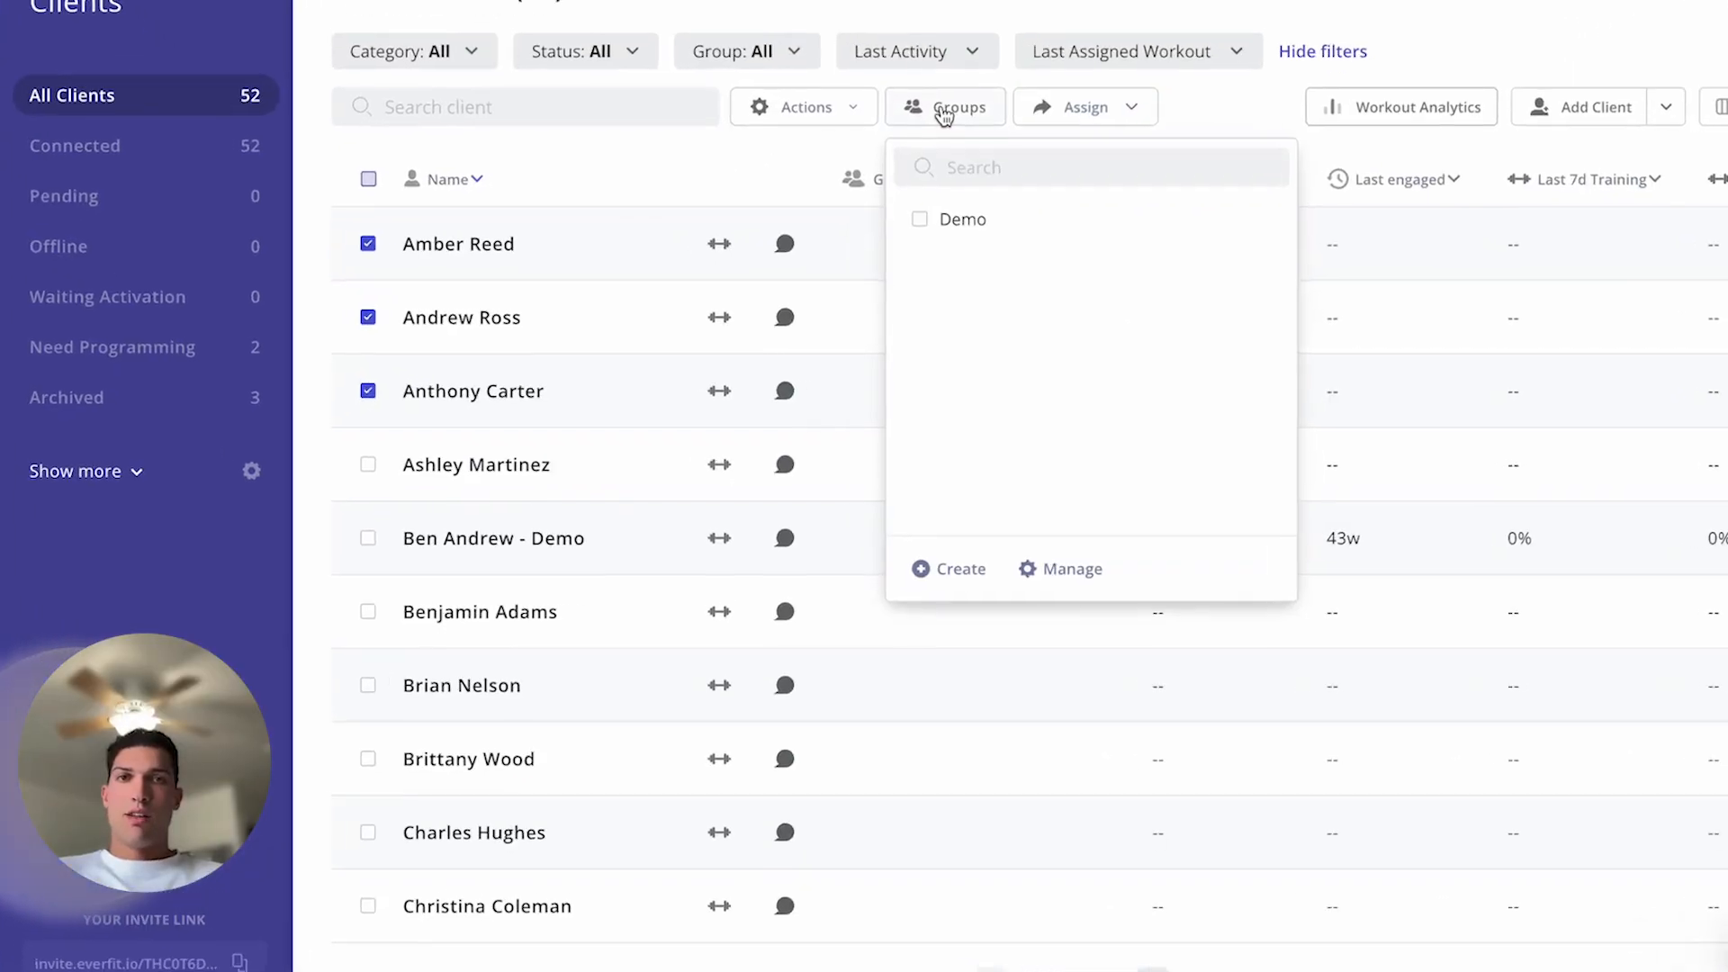
click(948, 568)
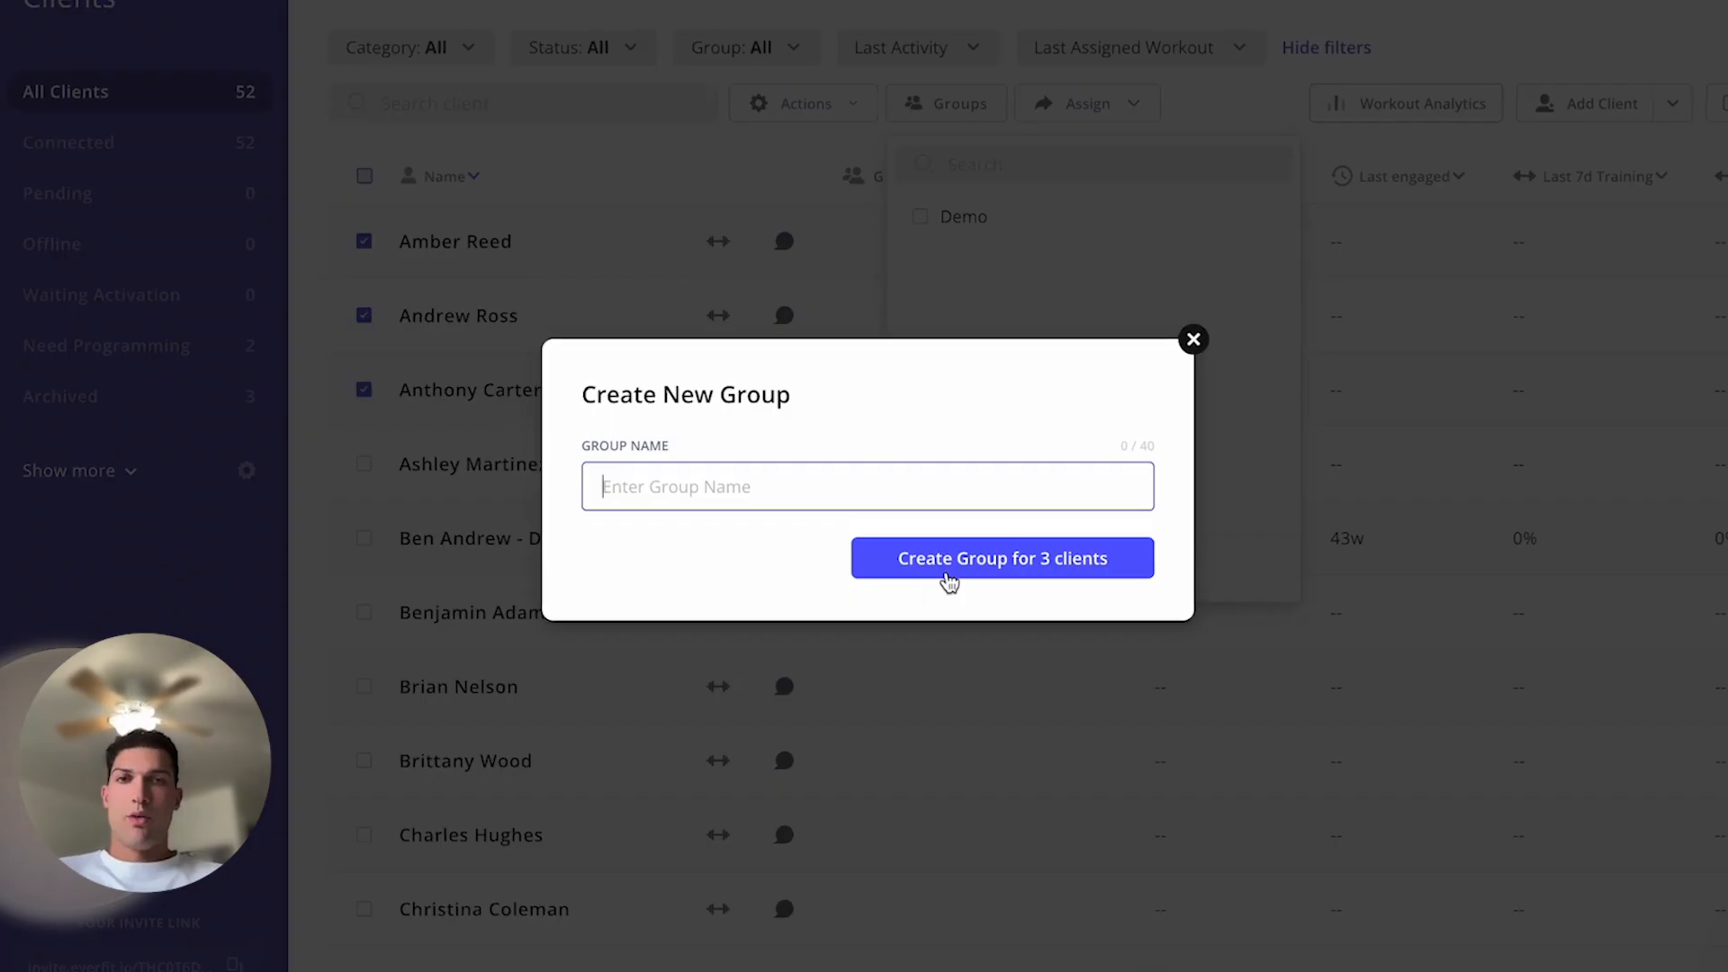
text(new)
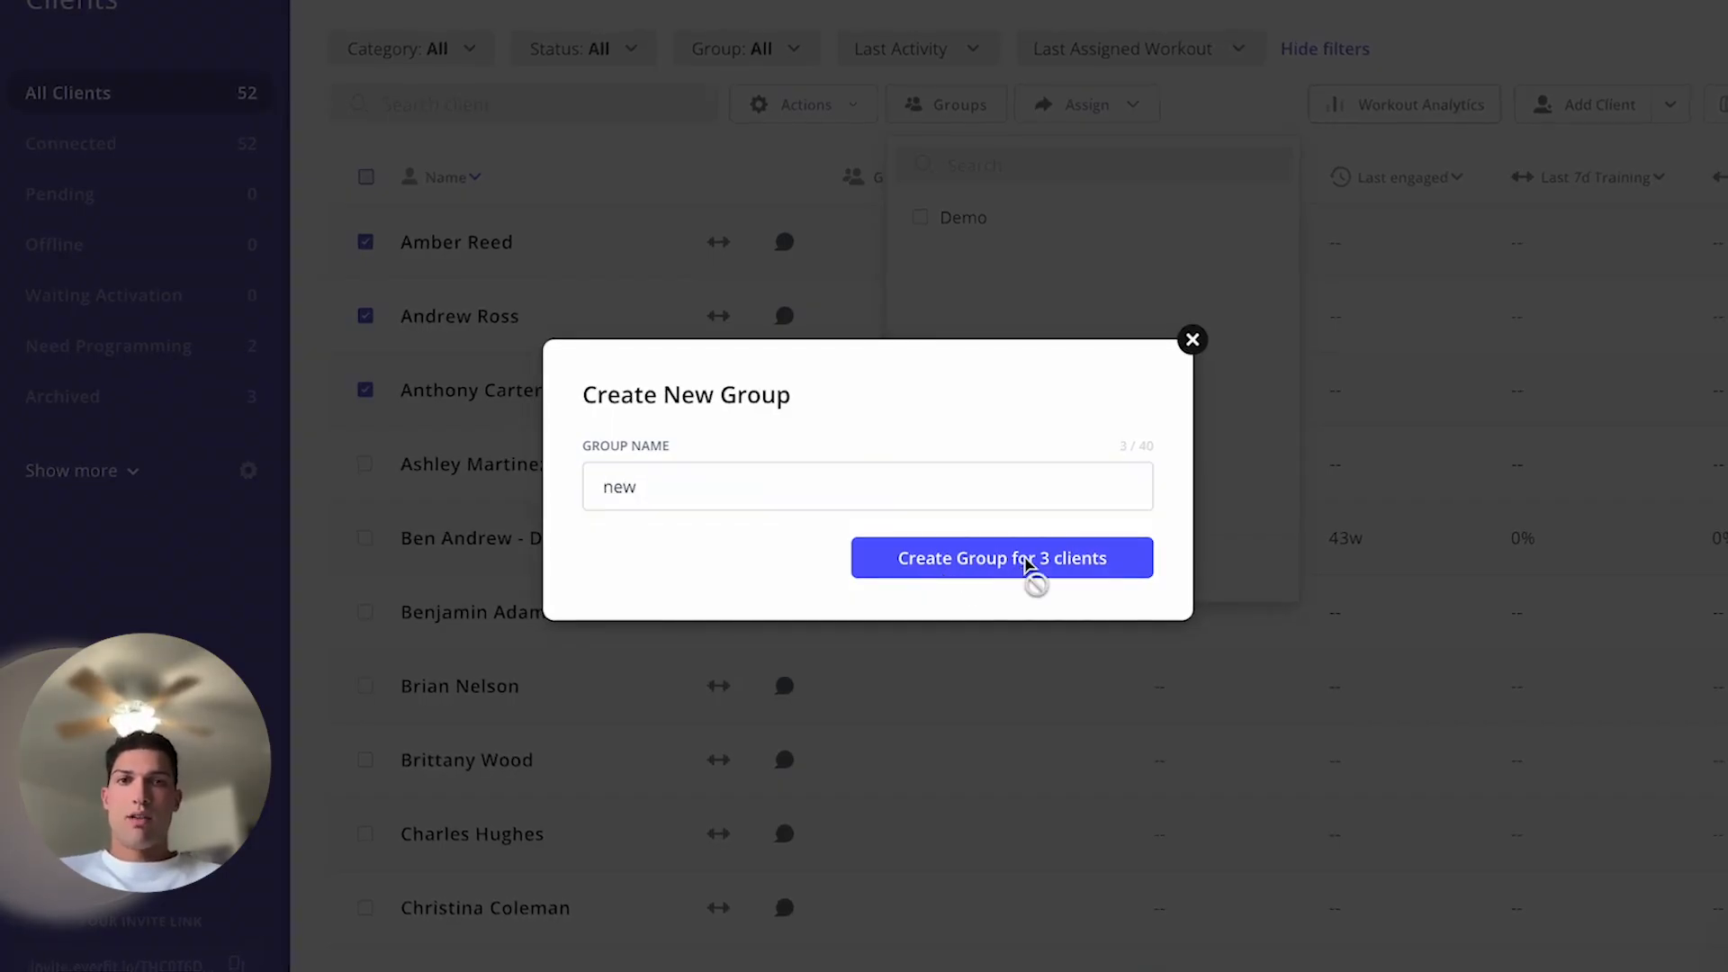
click(1001, 558)
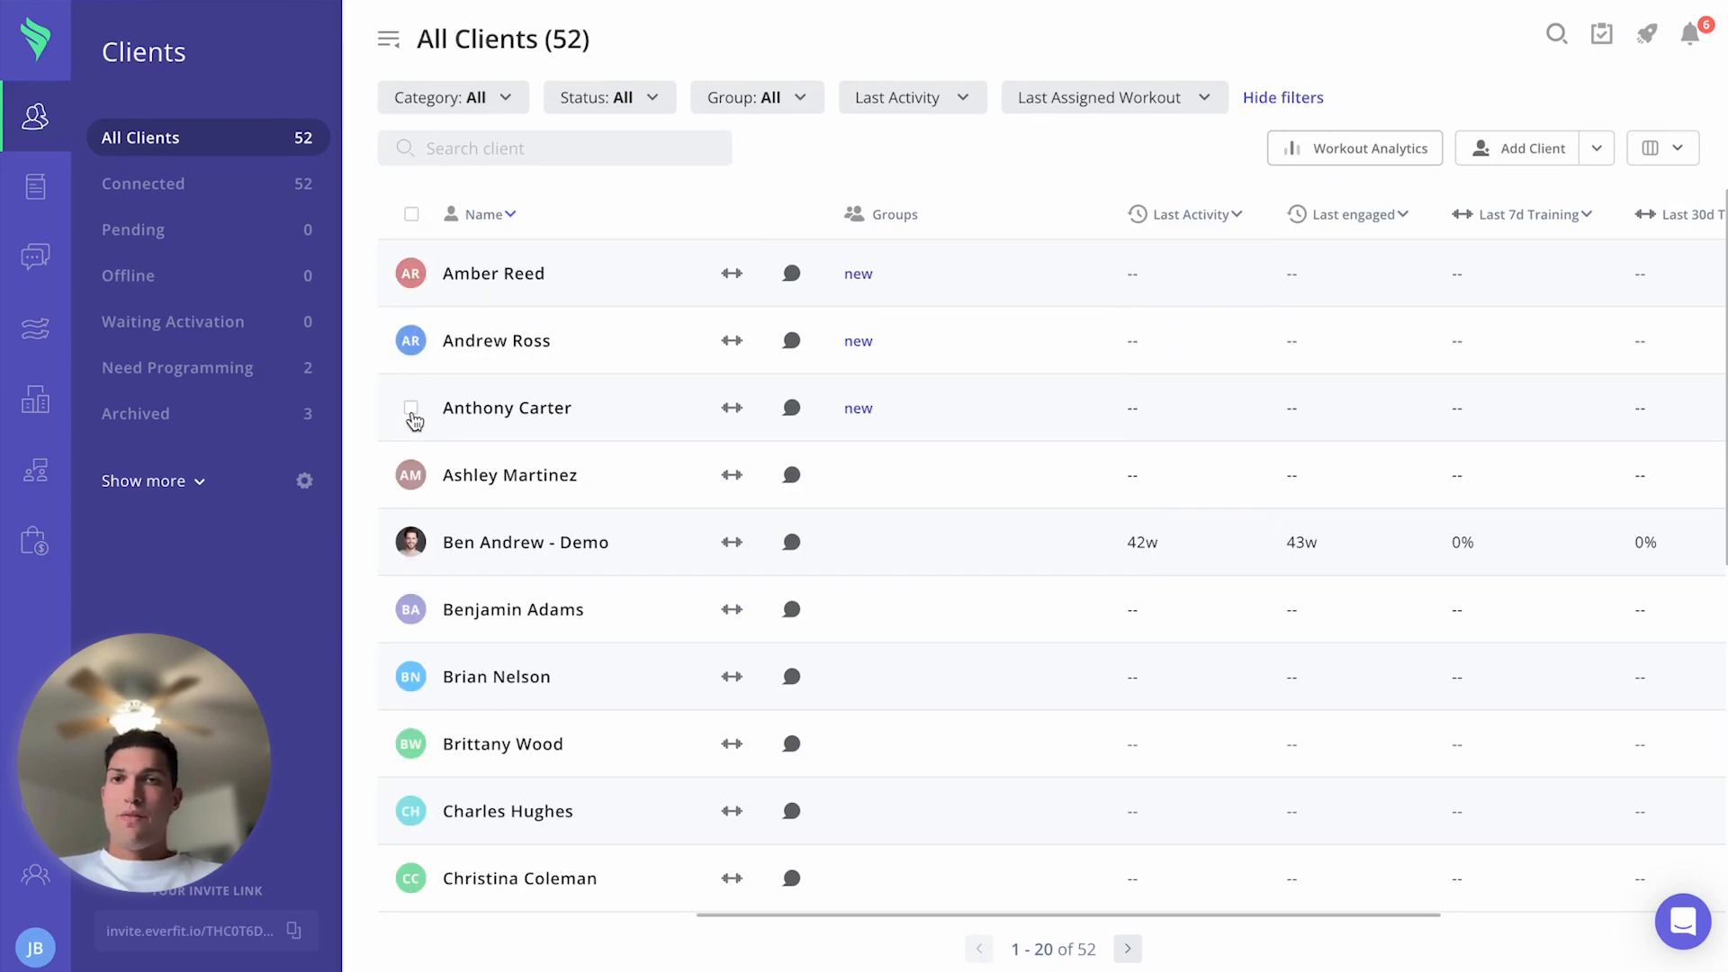
click(450, 97)
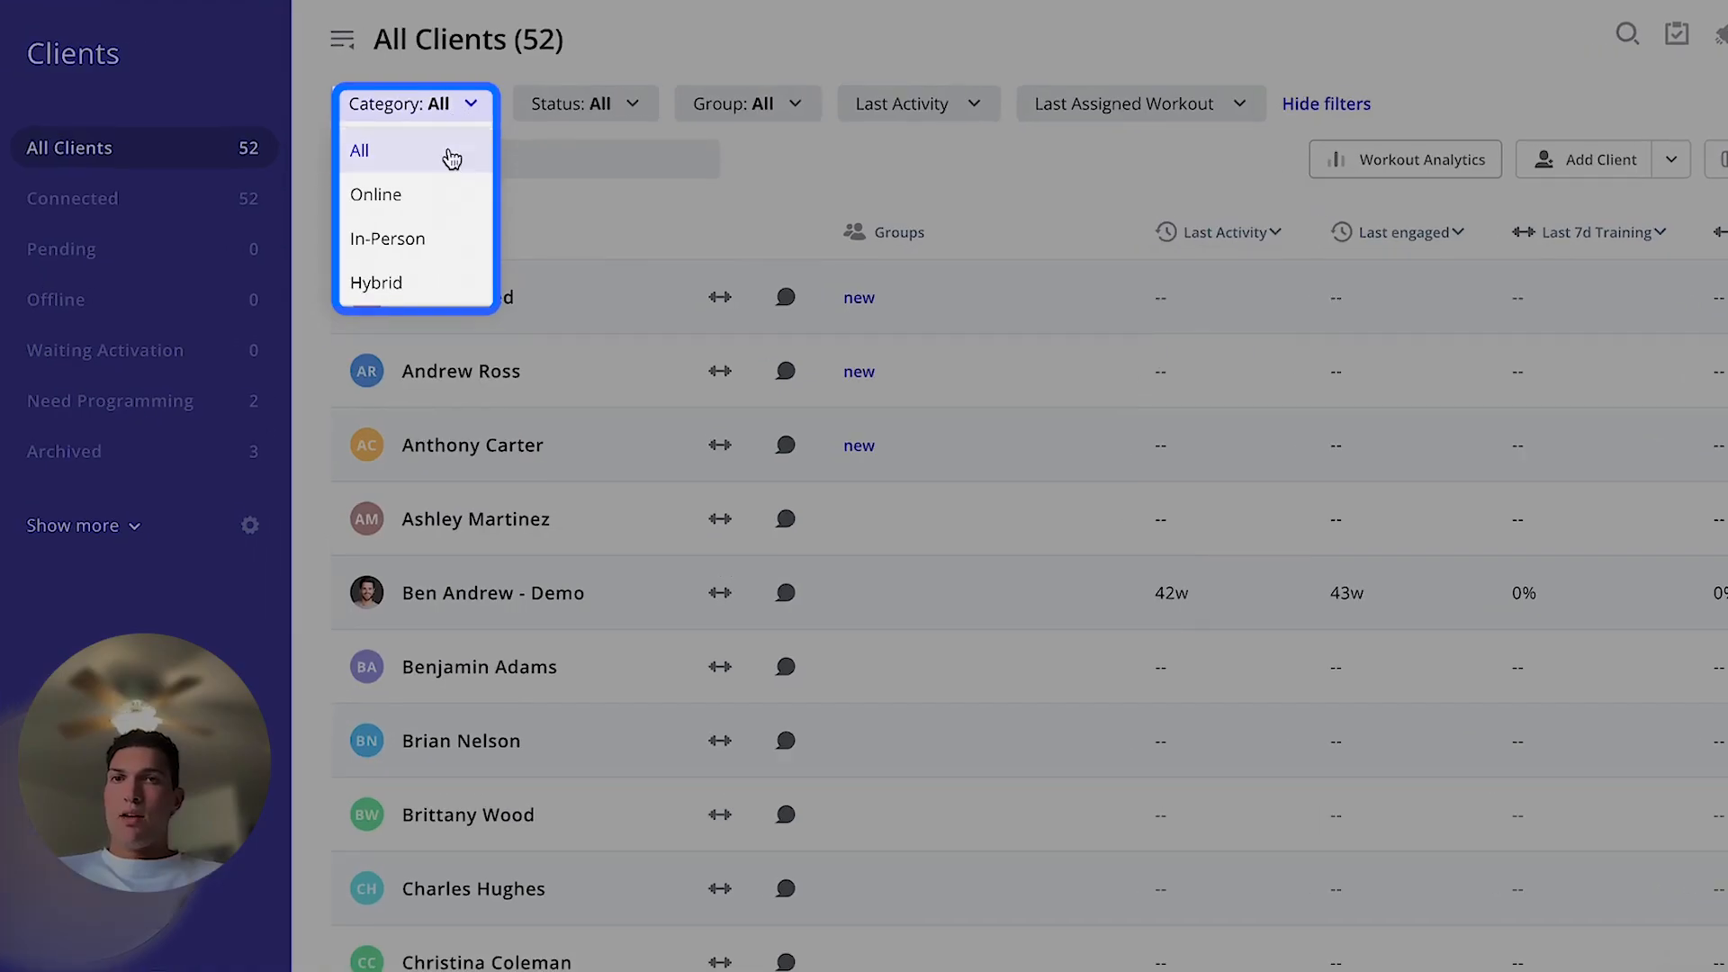
click(585, 104)
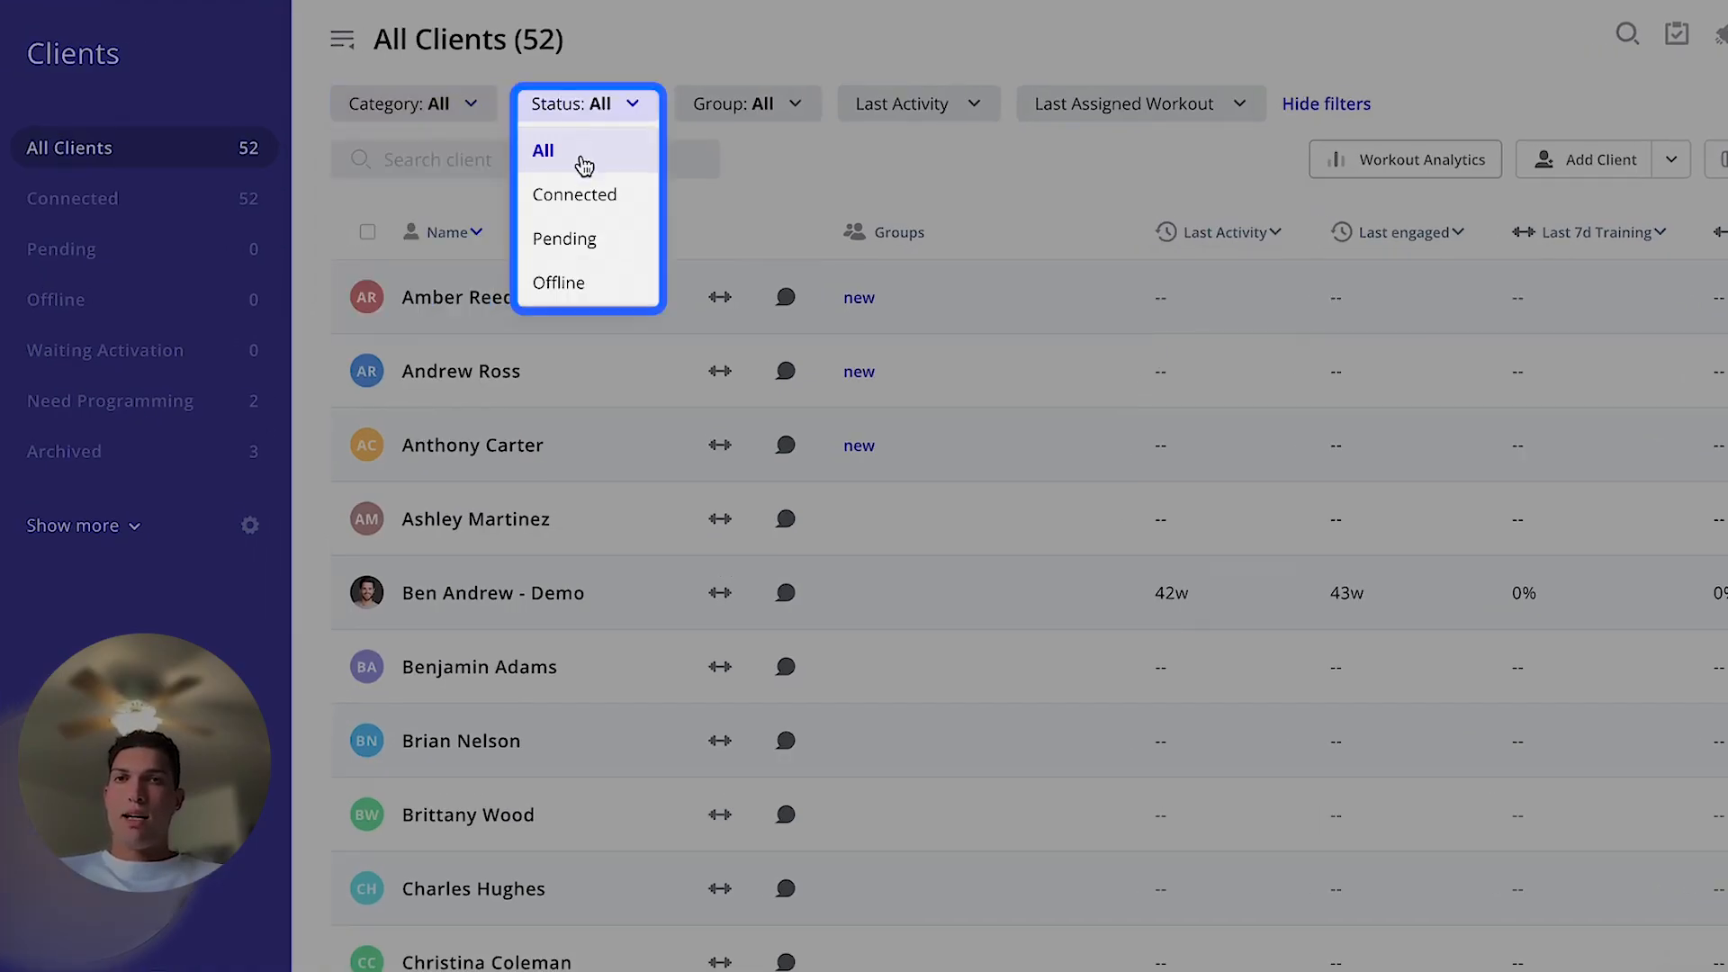
click(738, 104)
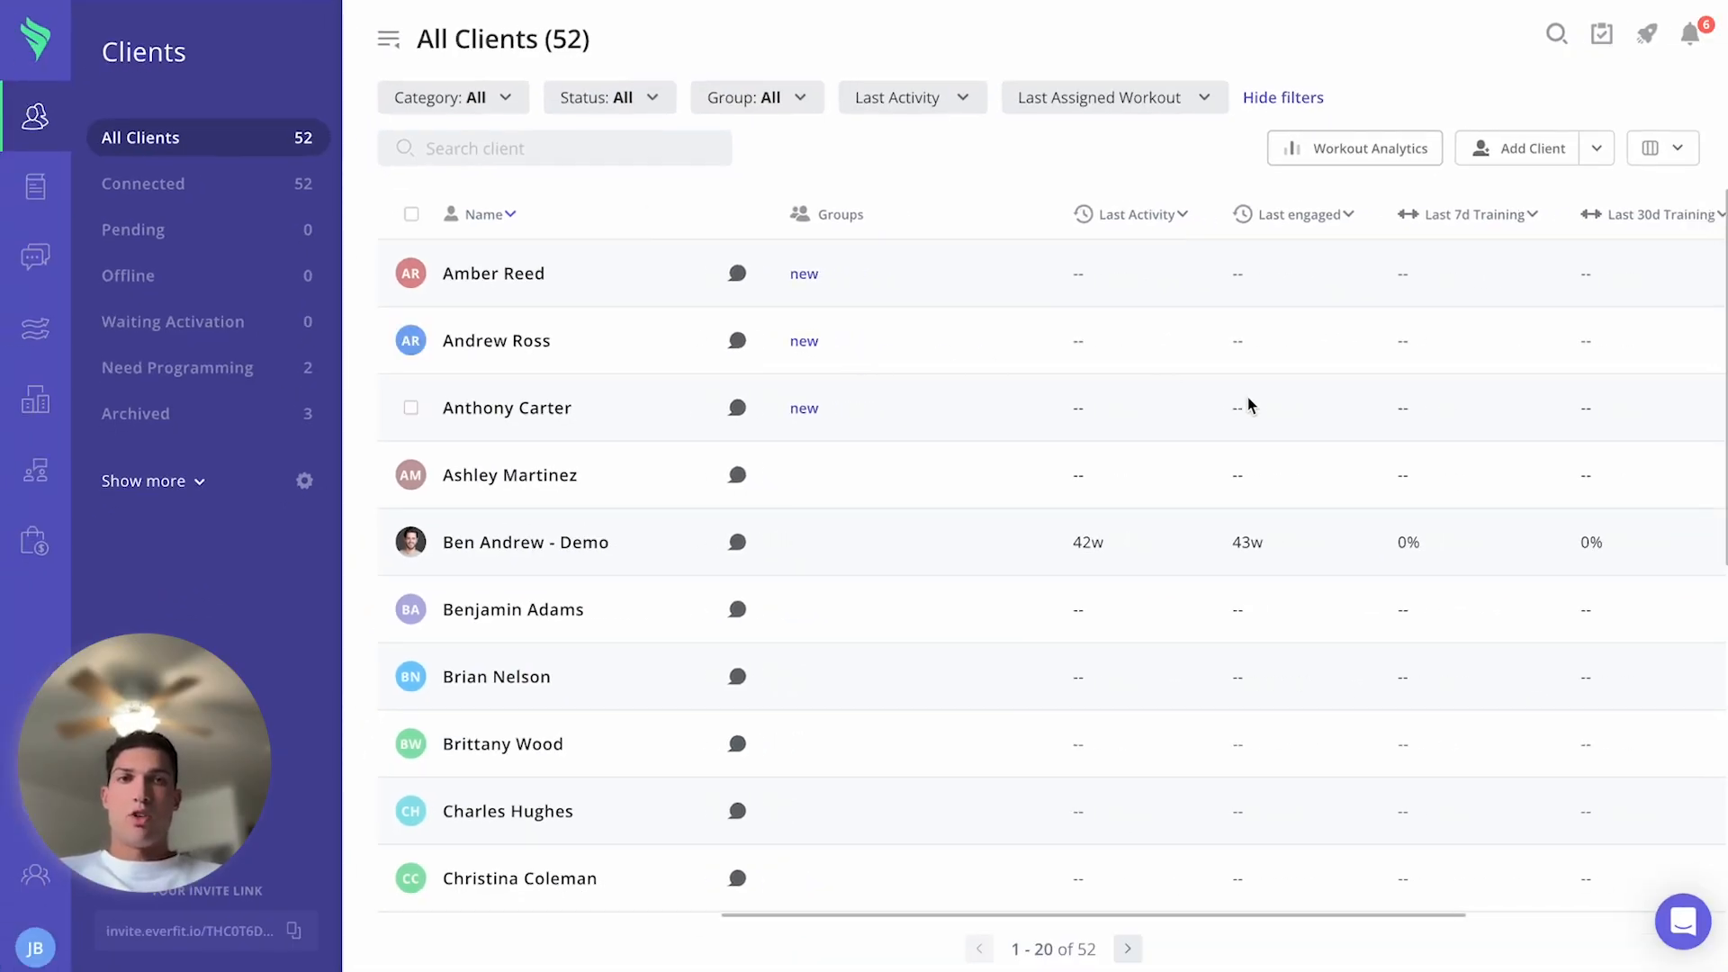
scroll(right, 3)
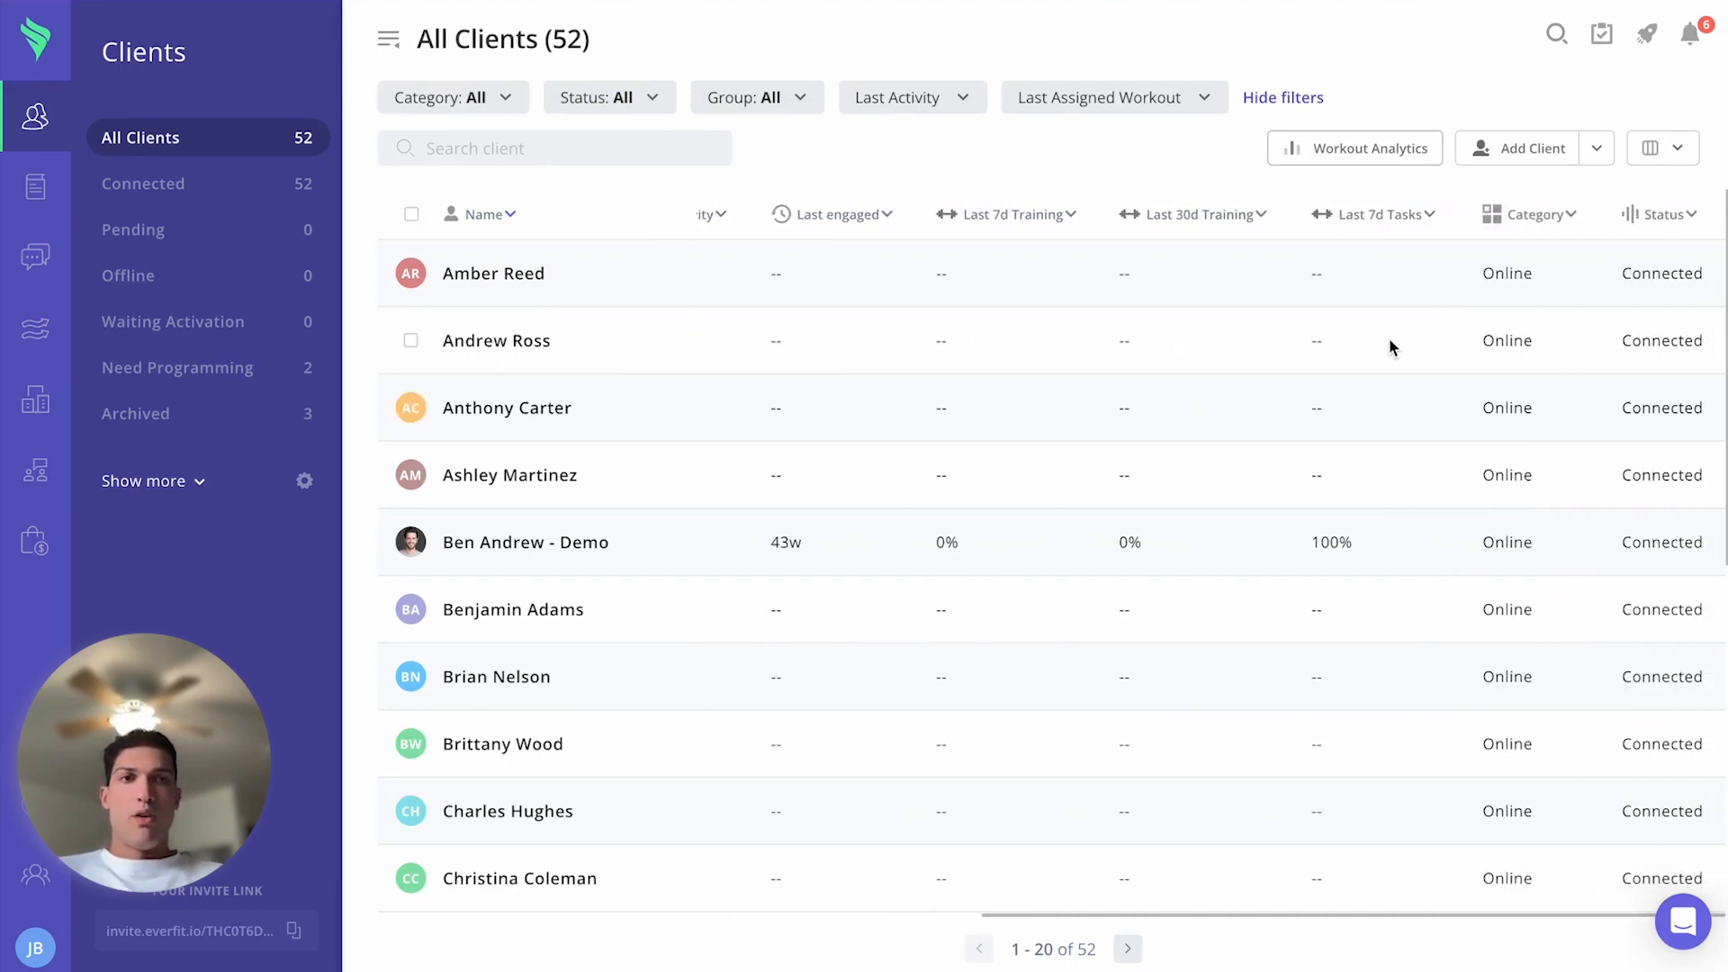
click(1652, 147)
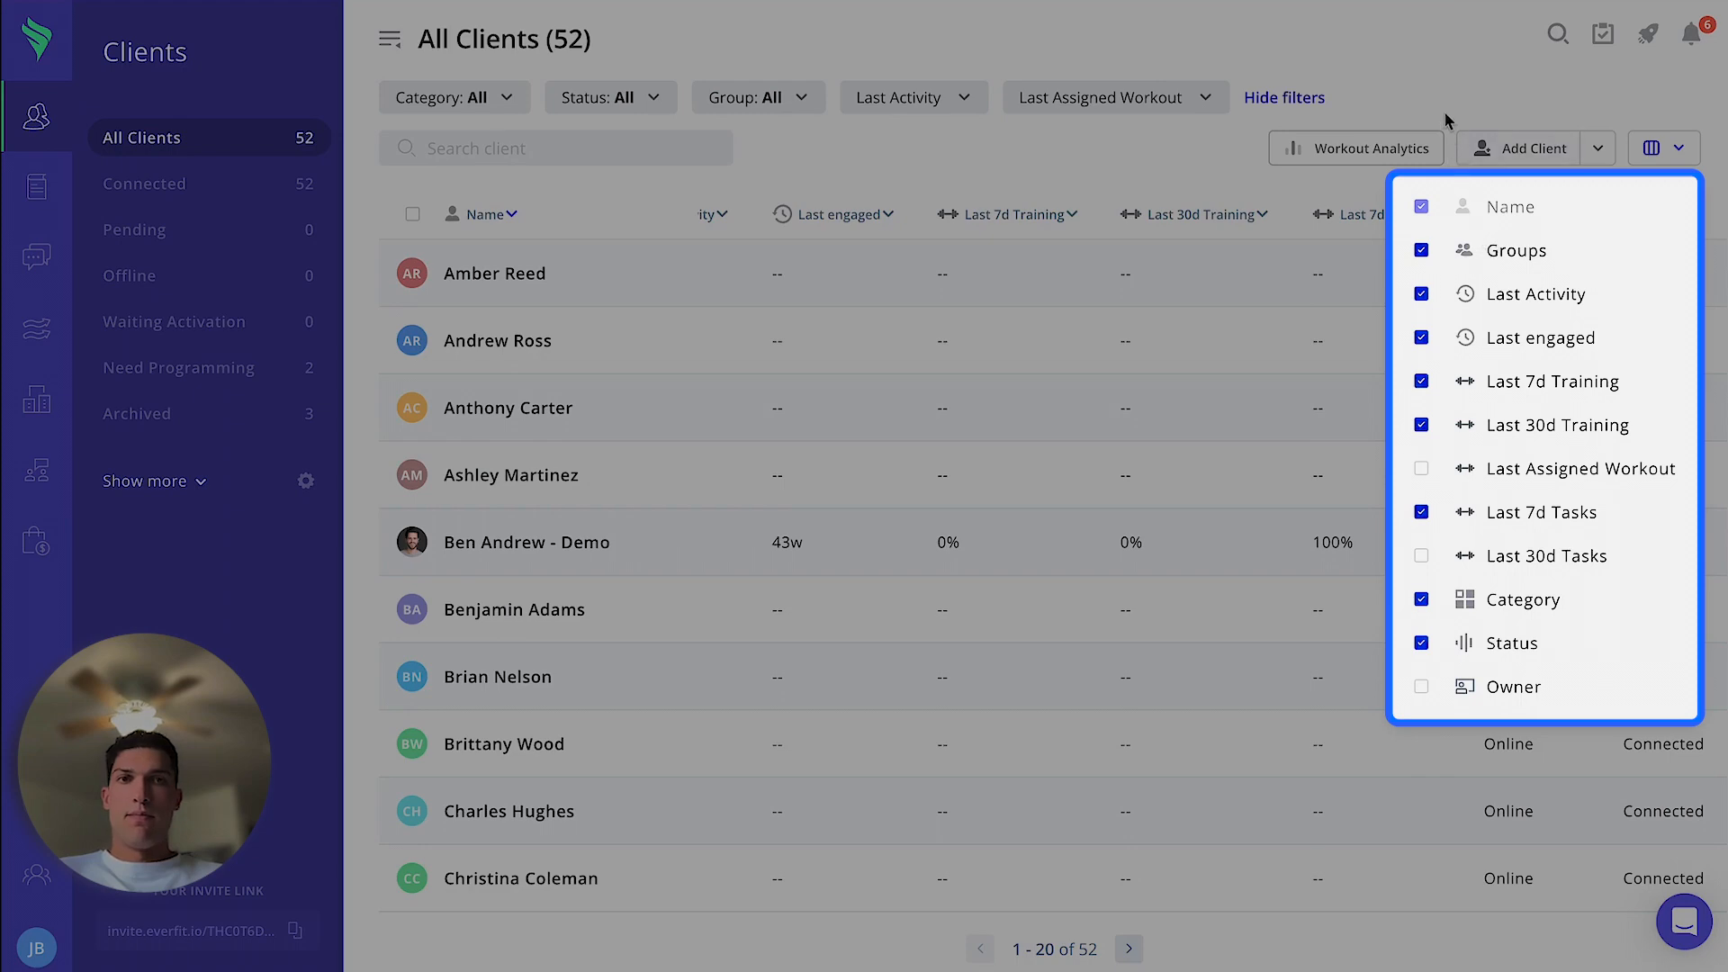
click(1106, 458)
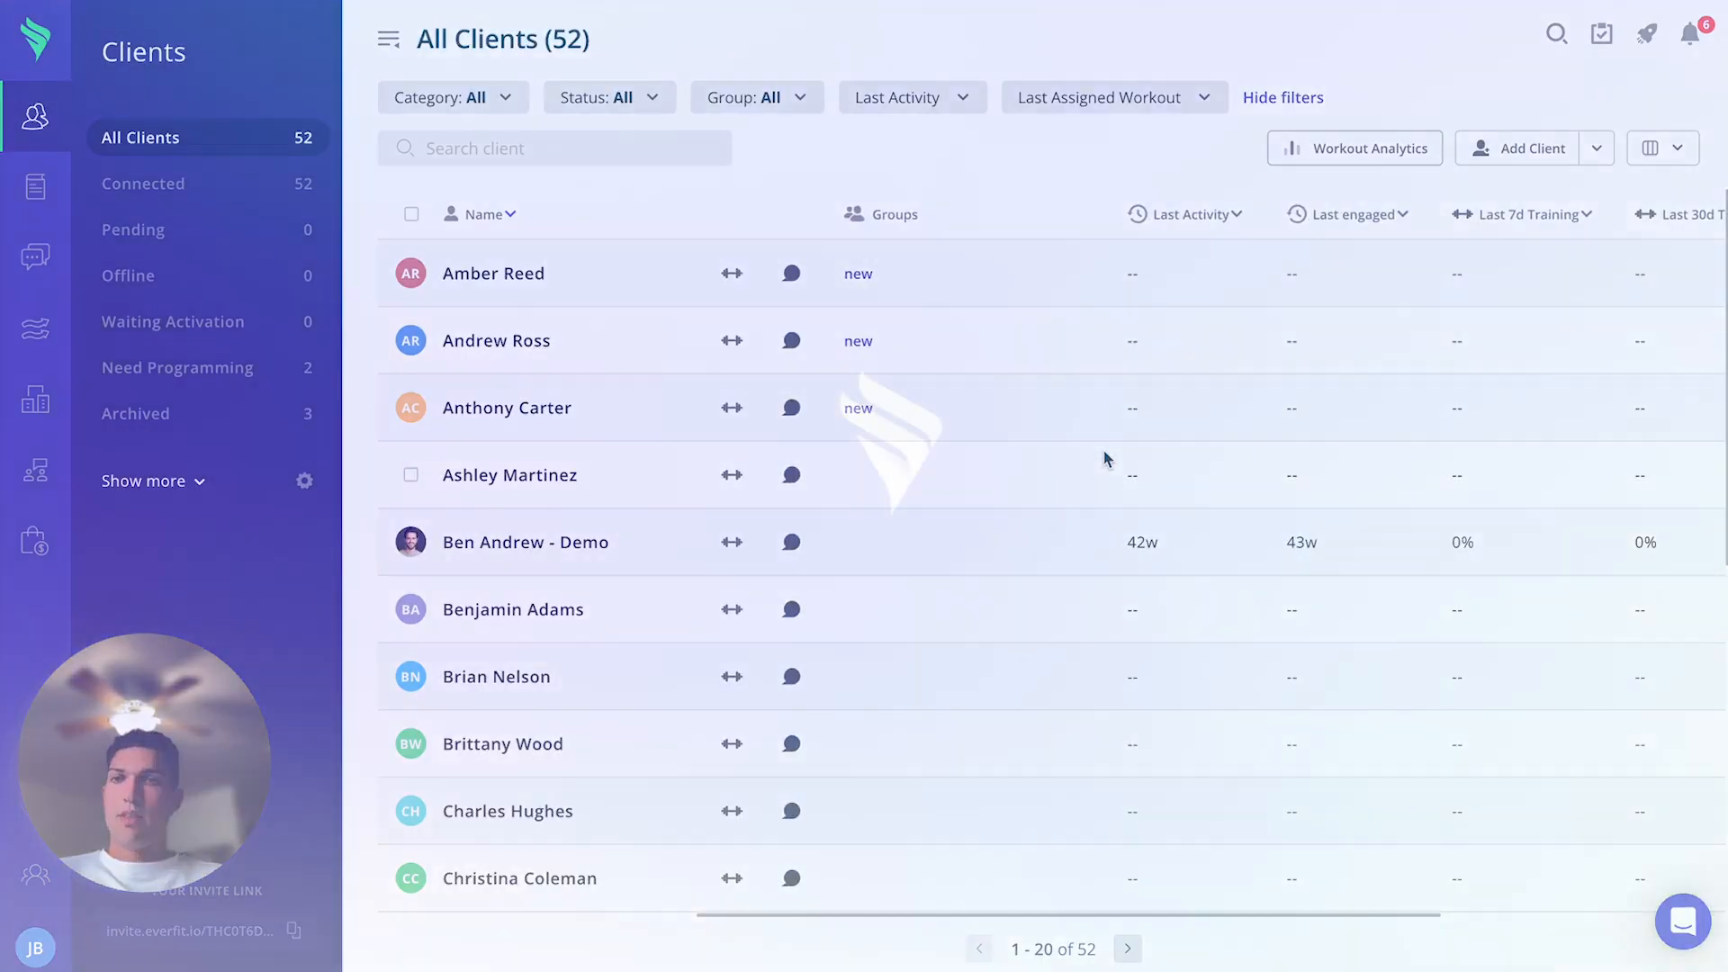